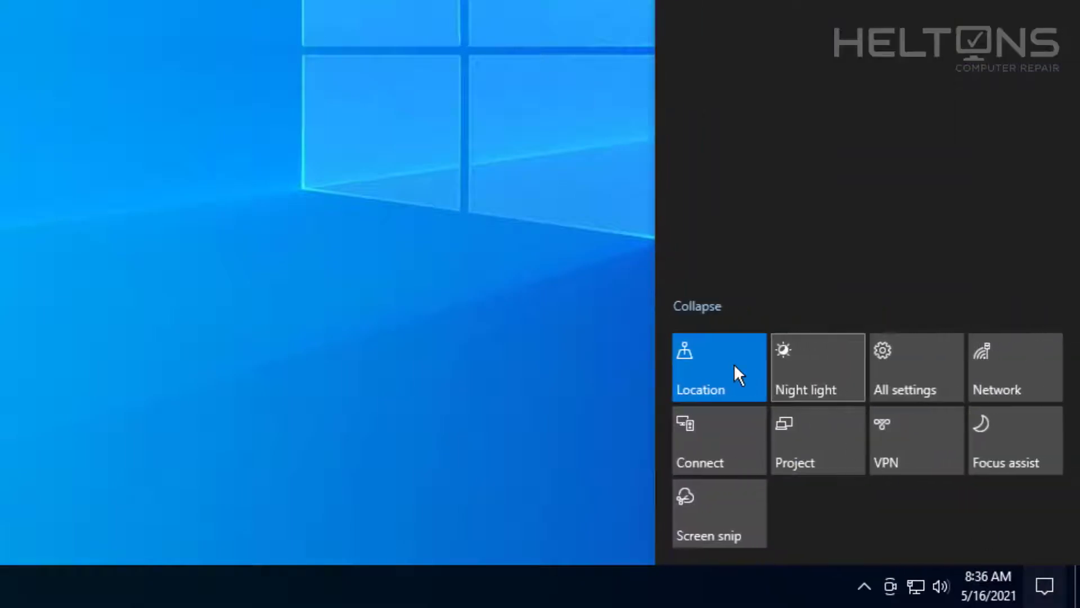
Collapse the Action Center quick actions to one row, then expand them to show every tile
{"action": "left_click", "coordinate": [697, 305]}
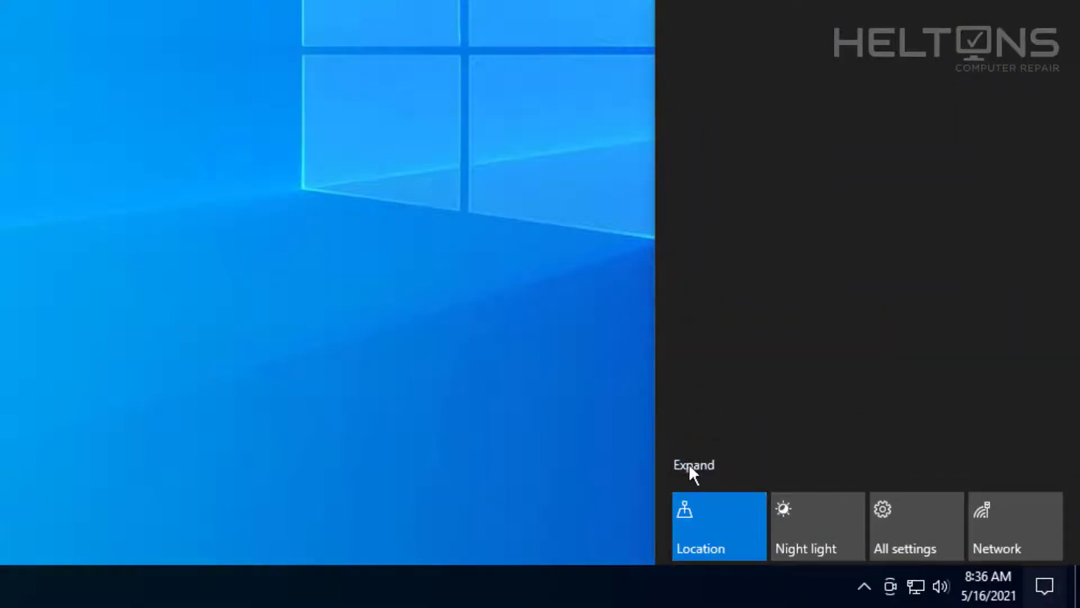
{"action": "left_click", "coordinate": [694, 465]}
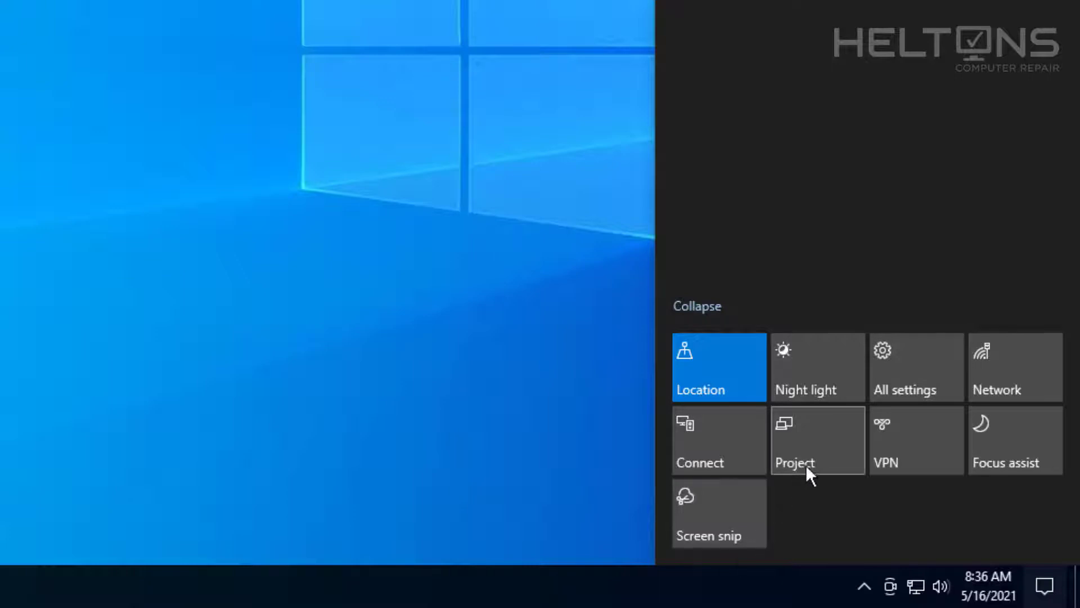
{"action": "mouse_move", "coordinate": [585, 428]}
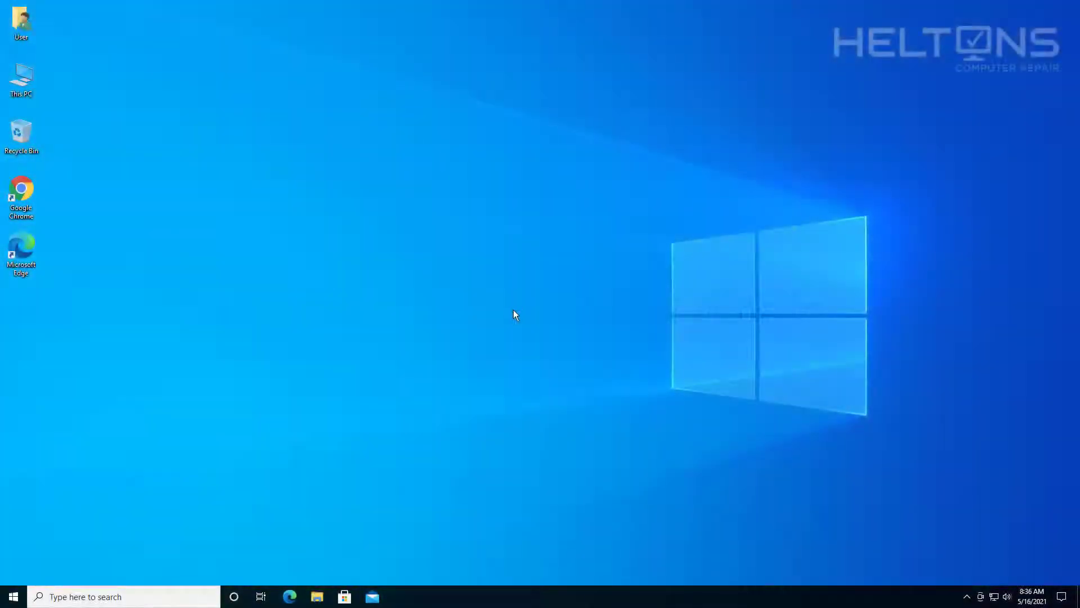
{"action": "mouse_move", "coordinate": [417, 382]}
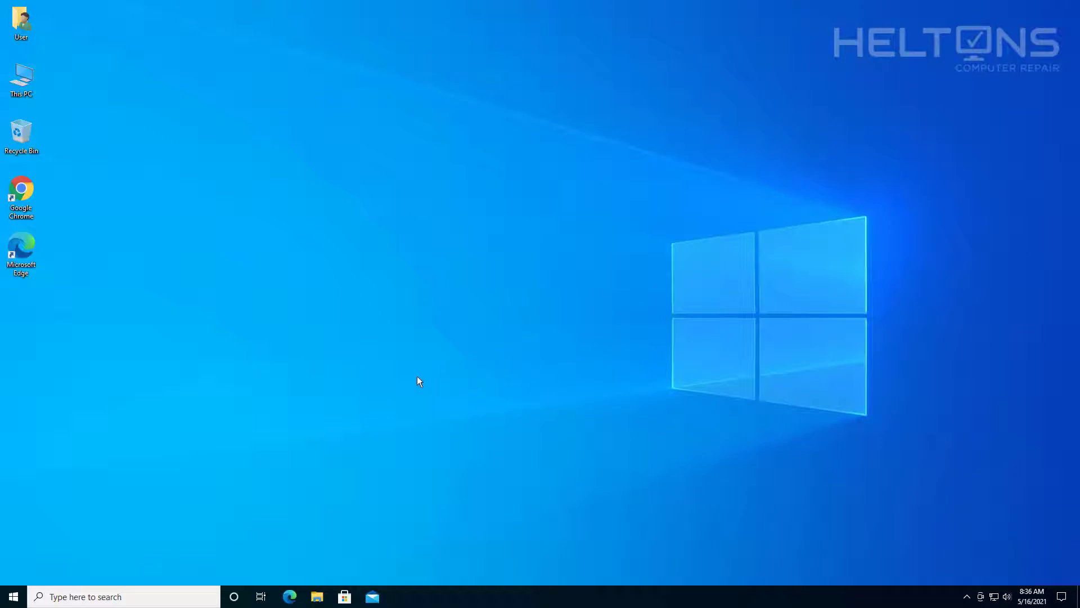
{"action": "mouse_move", "coordinate": [152, 565]}
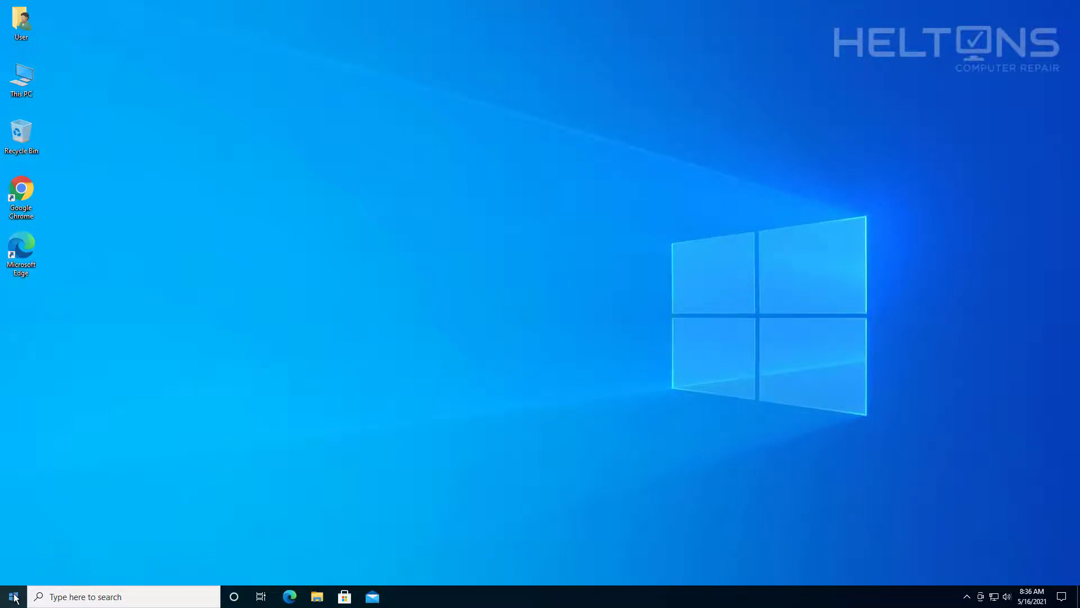
From Start, go to Settings > System > Notifications & actions
{"action": "left_click", "coordinate": [13, 597]}
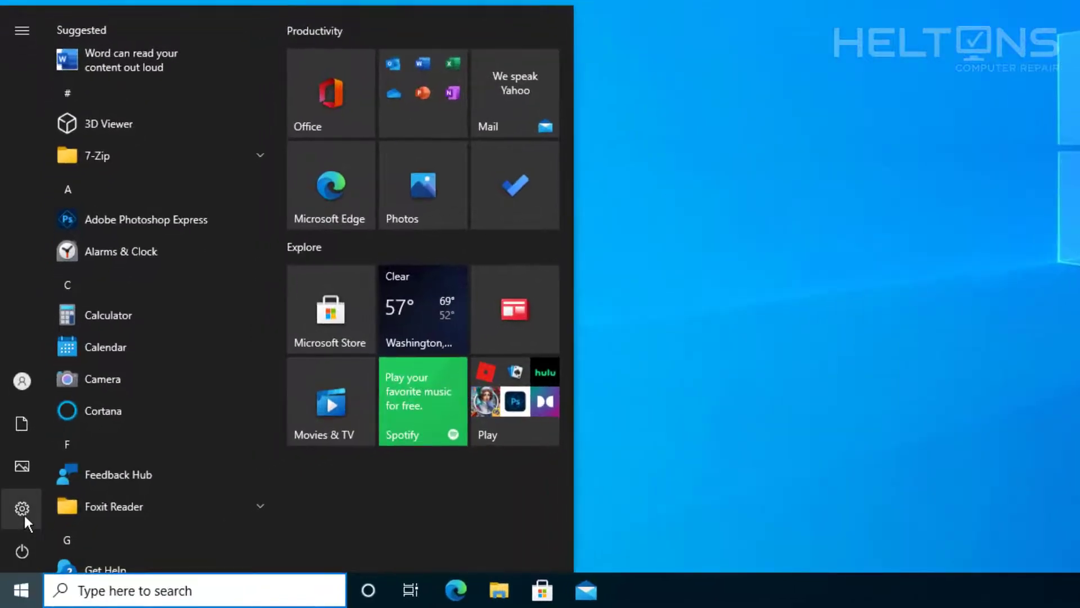
{"action": "left_click", "coordinate": [22, 509]}
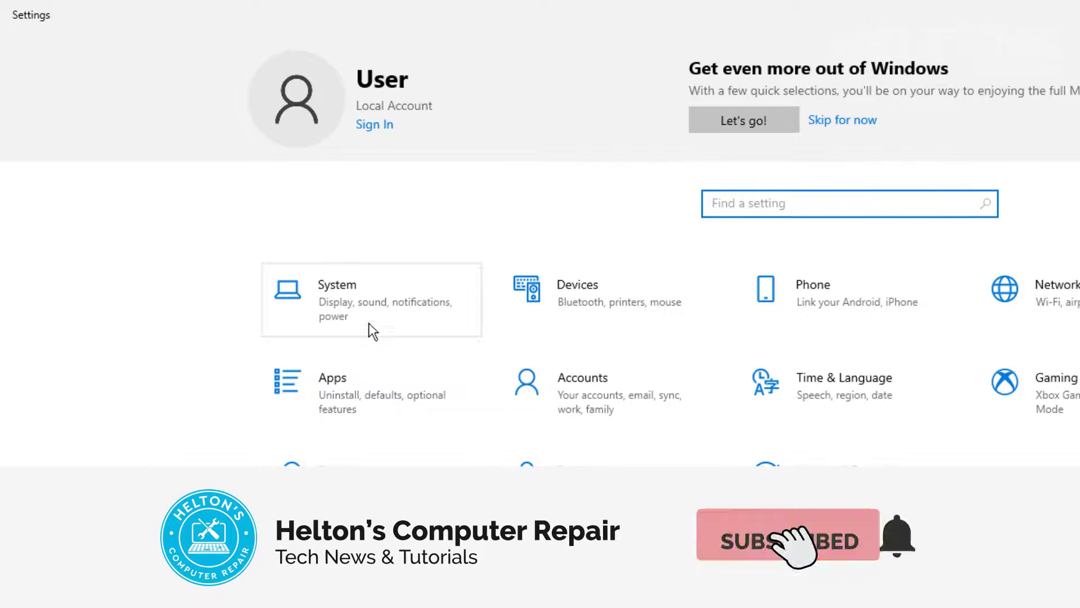
{"action": "left_click", "coordinate": [337, 285]}
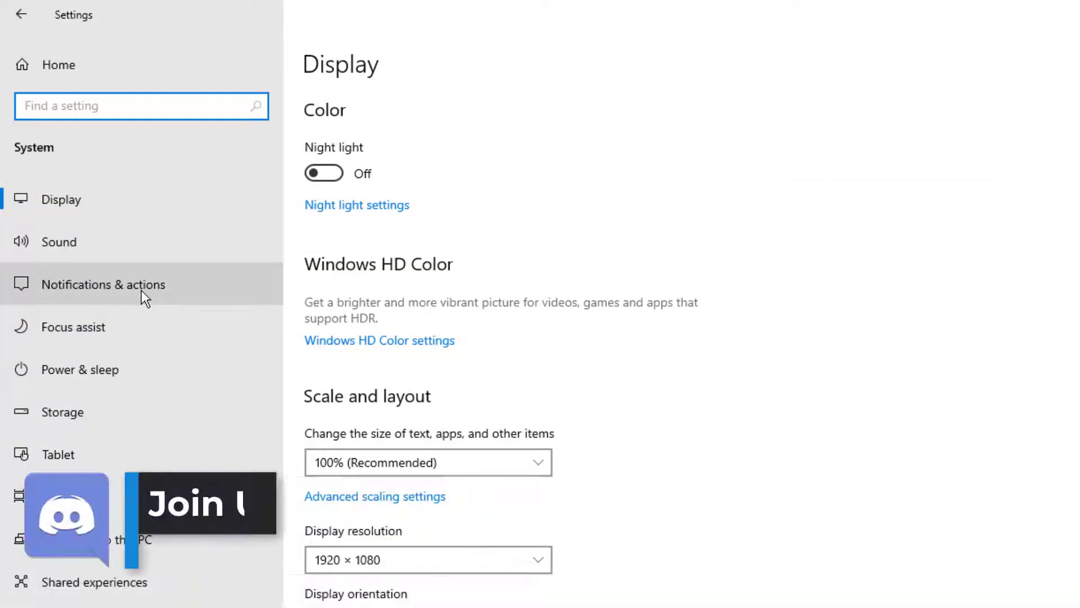
{"action": "left_click", "coordinate": [102, 284]}
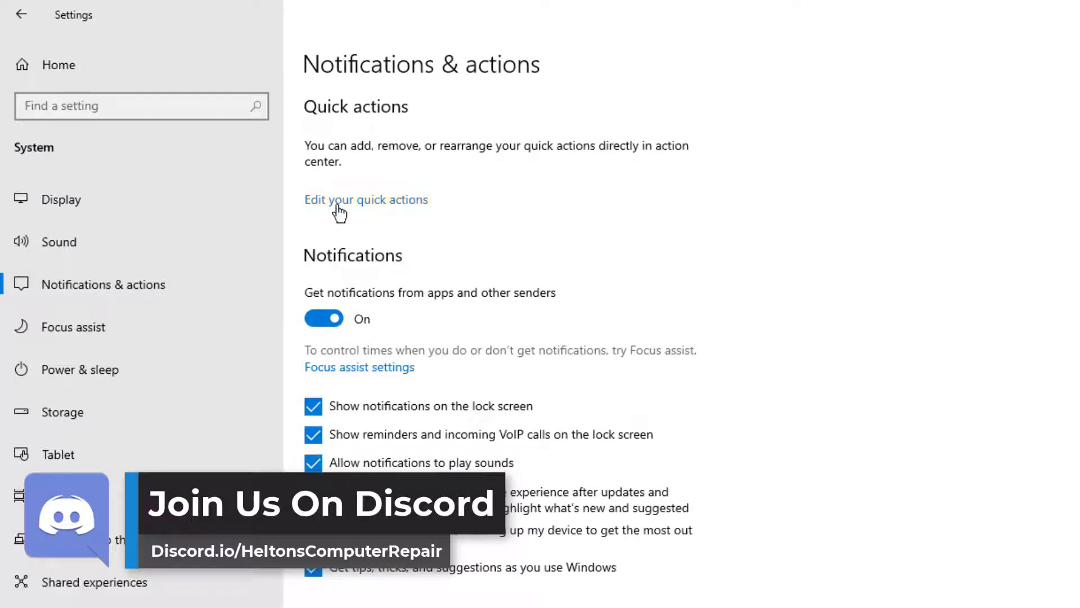
In the quick actions editor, re-pin Connect and Screen snip after VPN via + Add
{"action": "scroll", "scroll_direction": "down", "scroll_amount": 3}
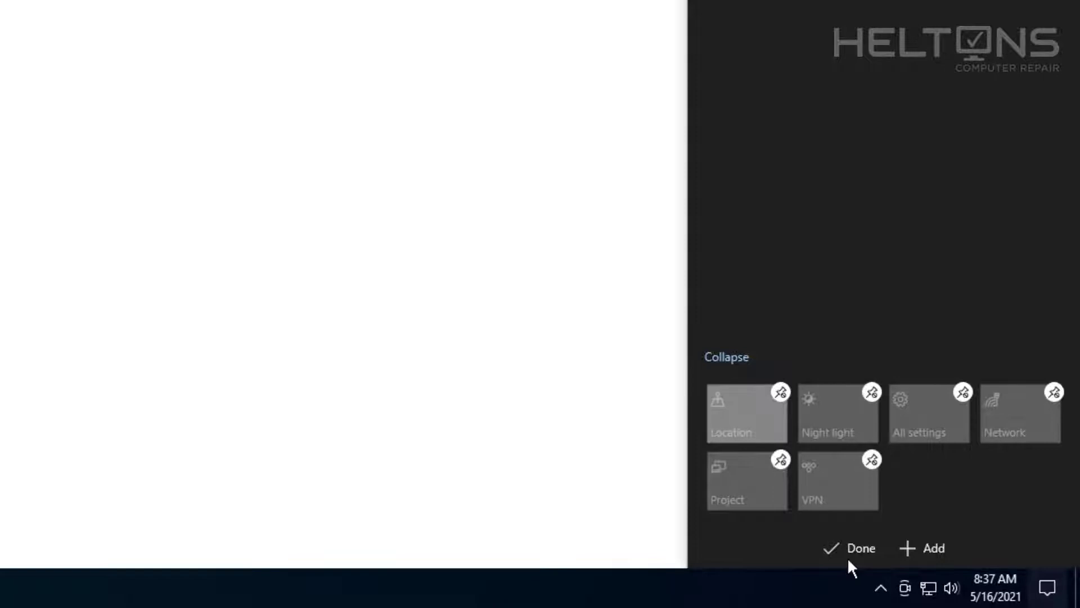
{"action": "mouse_move", "coordinate": [963, 510]}
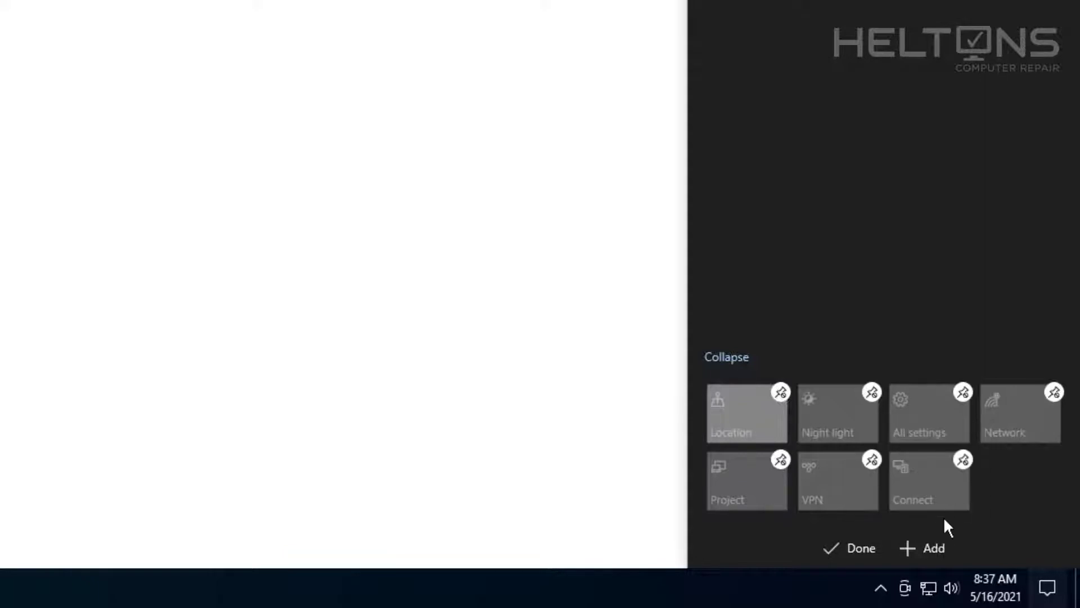
{"action": "left_click", "coordinate": [923, 548]}
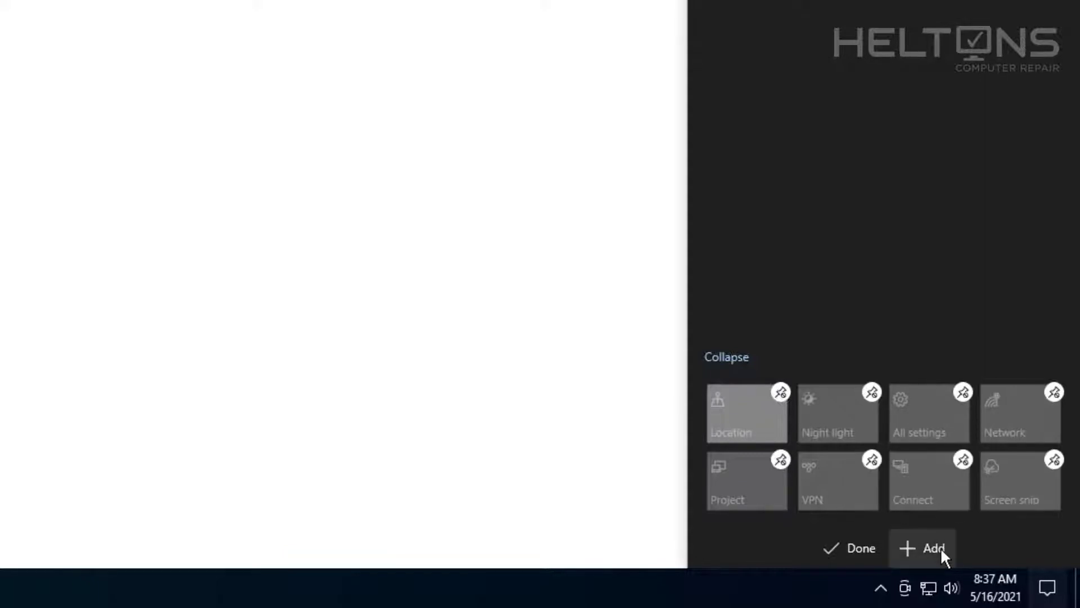
{"action": "left_click", "coordinate": [923, 548]}
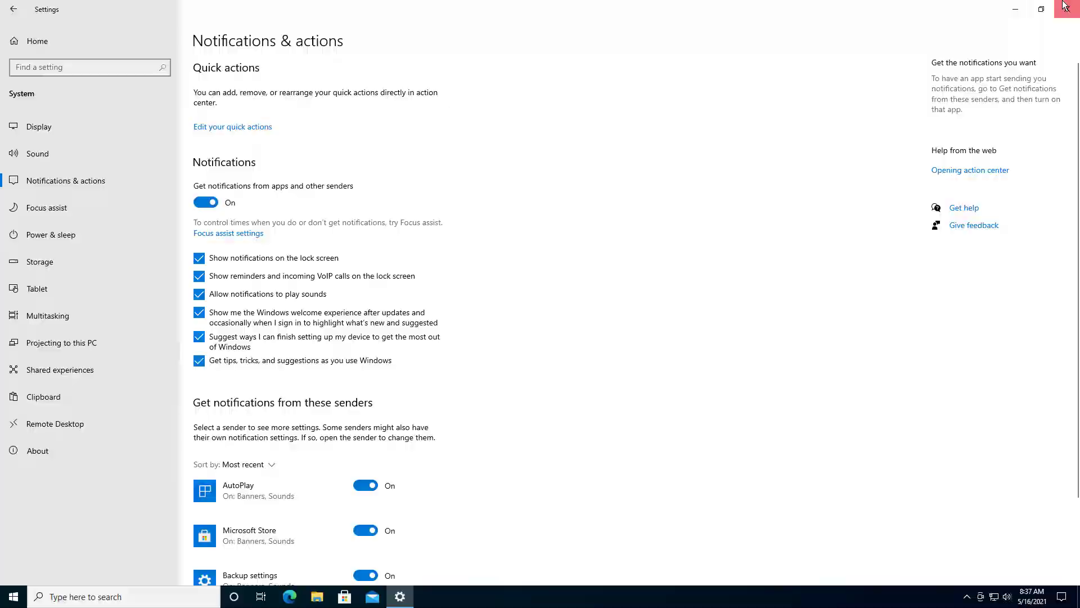
Close Settings and reopen the Action Center from the taskbar
{"action": "left_click", "coordinate": [1067, 9]}
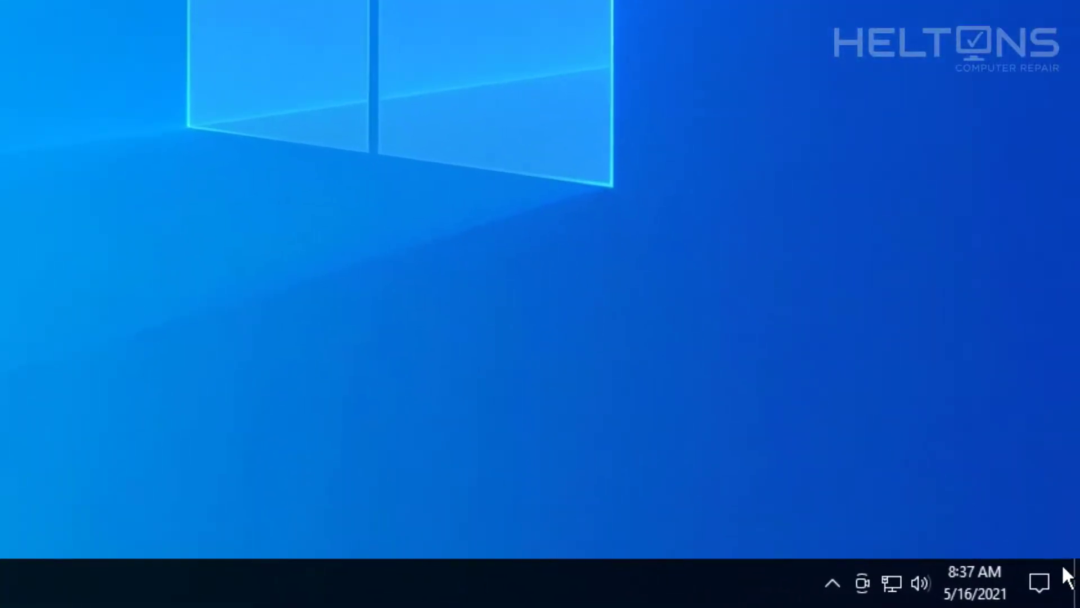
{"action": "left_click", "coordinate": [1039, 582]}
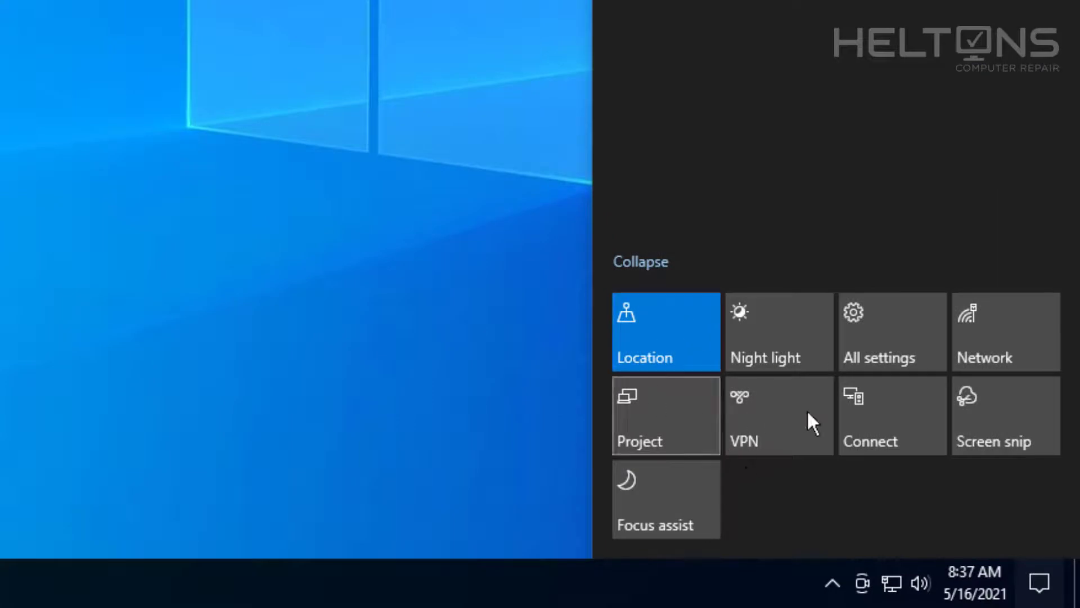
{"action": "mouse_move", "coordinate": [575, 372]}
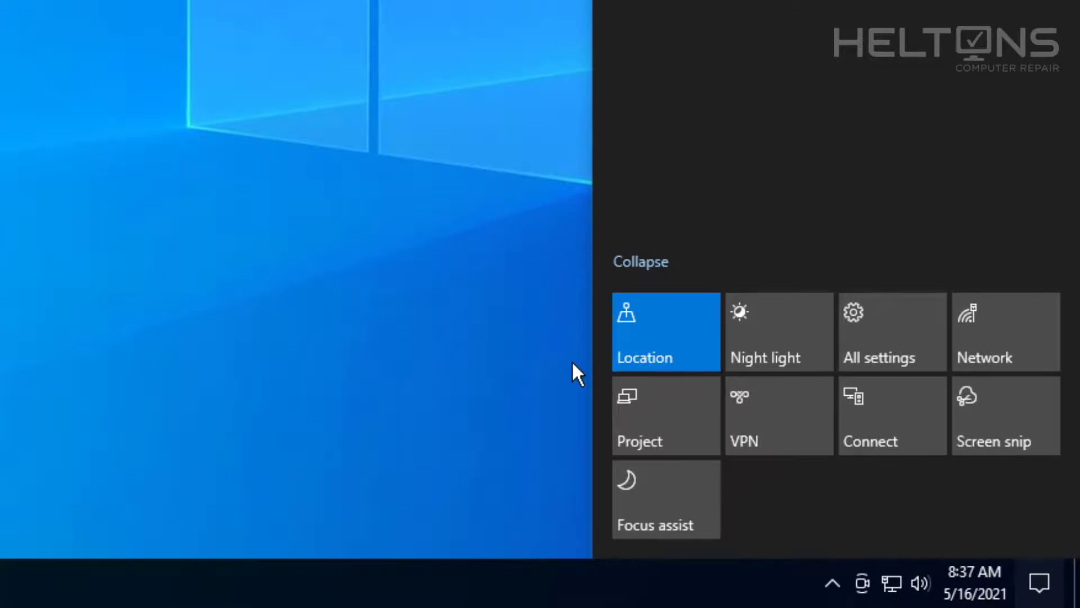
{"action": "mouse_move", "coordinate": [770, 499]}
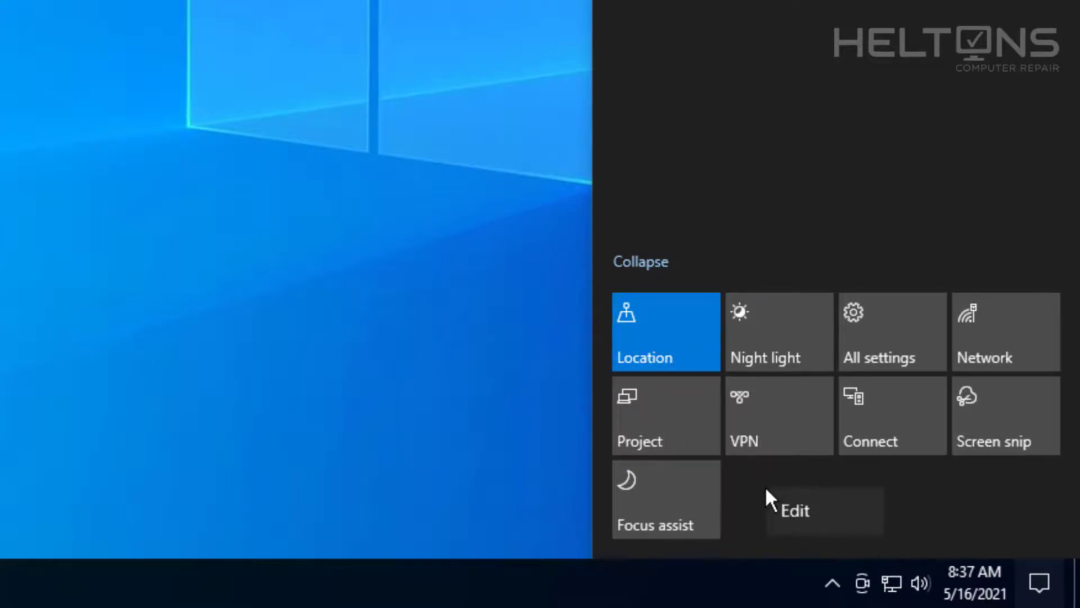
Unpin Focus assist and others, then re-add All settings, Connect and Focus assist after Screen snip
{"action": "left_click", "coordinate": [793, 510]}
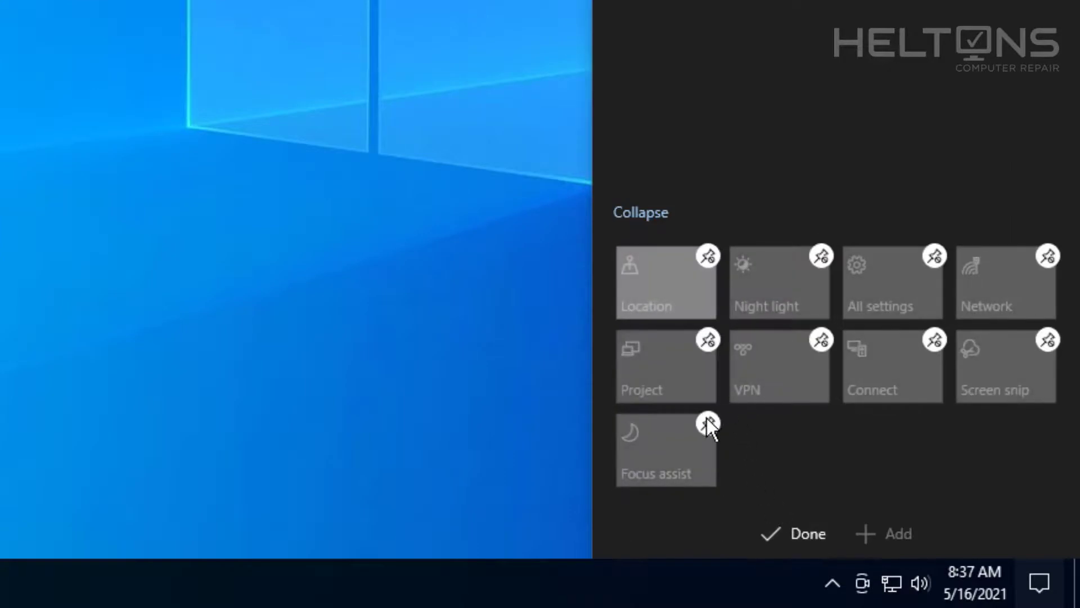
{"action": "left_click", "coordinate": [708, 422]}
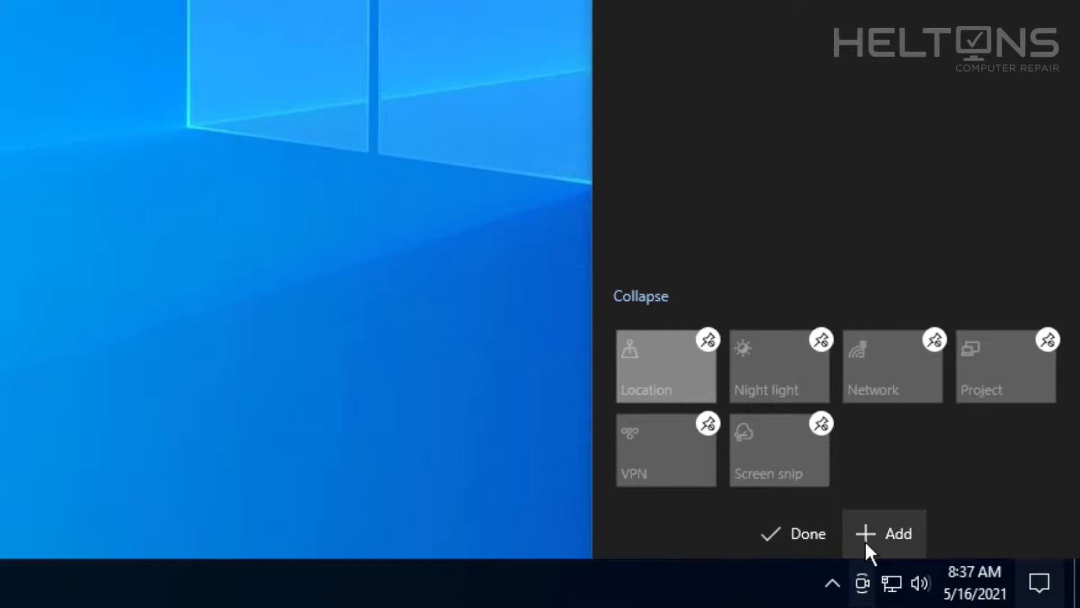
{"action": "left_click", "coordinate": [793, 532]}
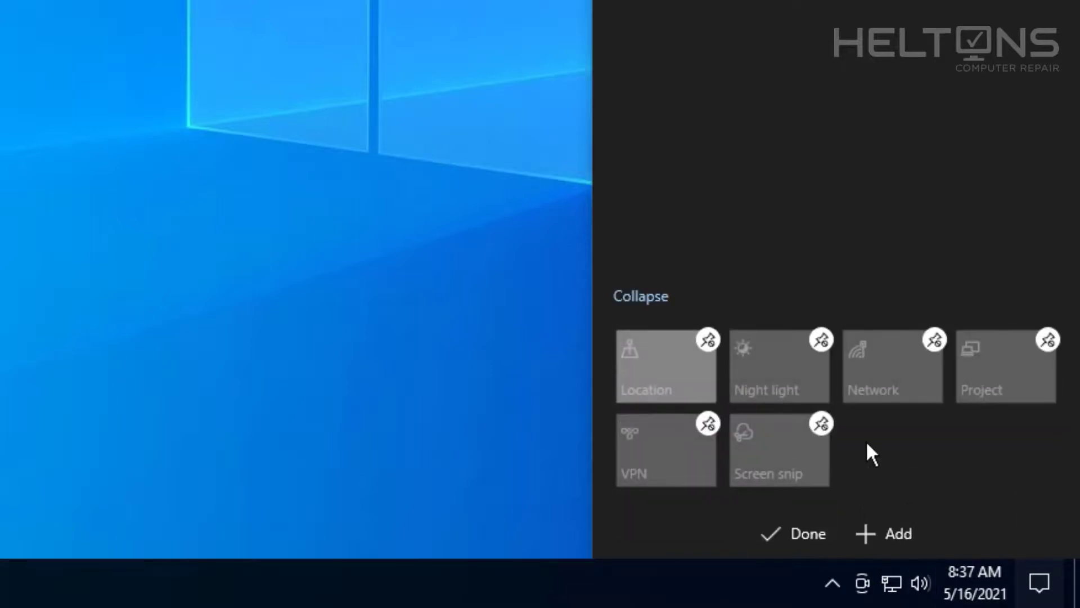
{"action": "left_click", "coordinate": [885, 532]}
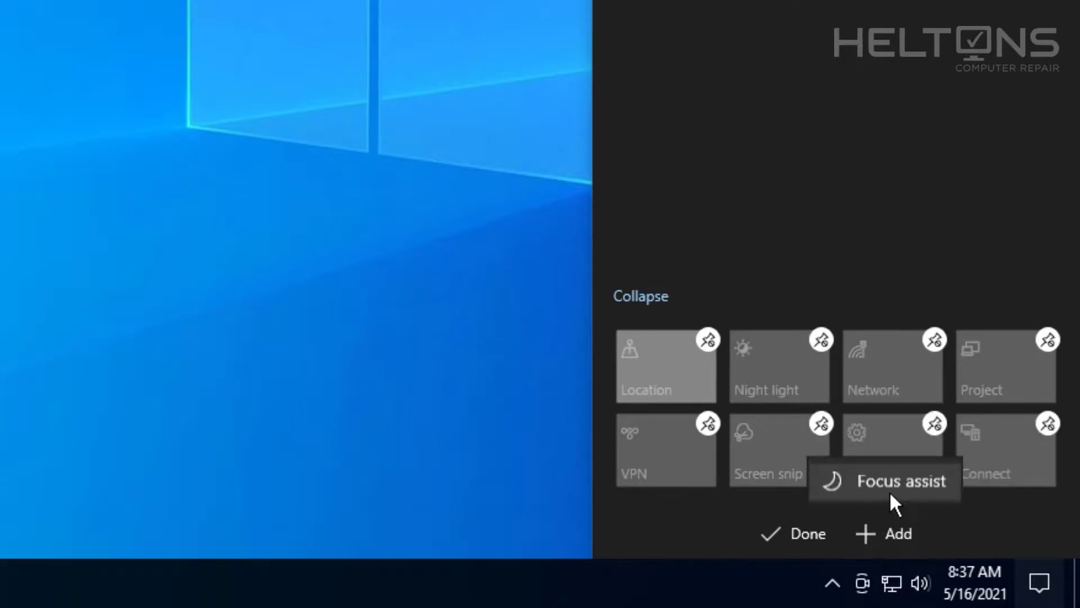
{"action": "left_click", "coordinate": [793, 532]}
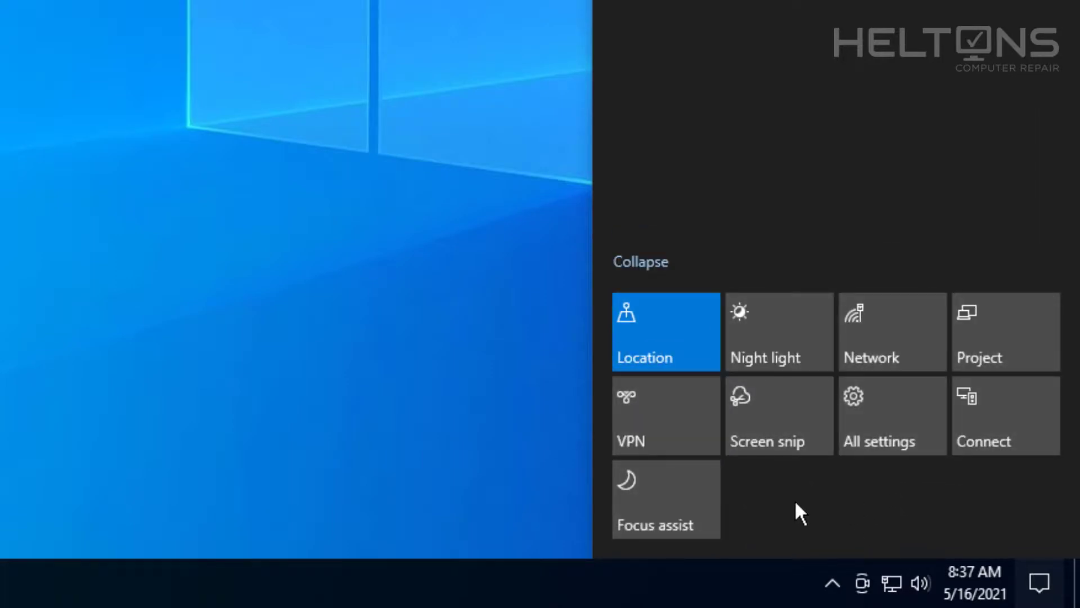